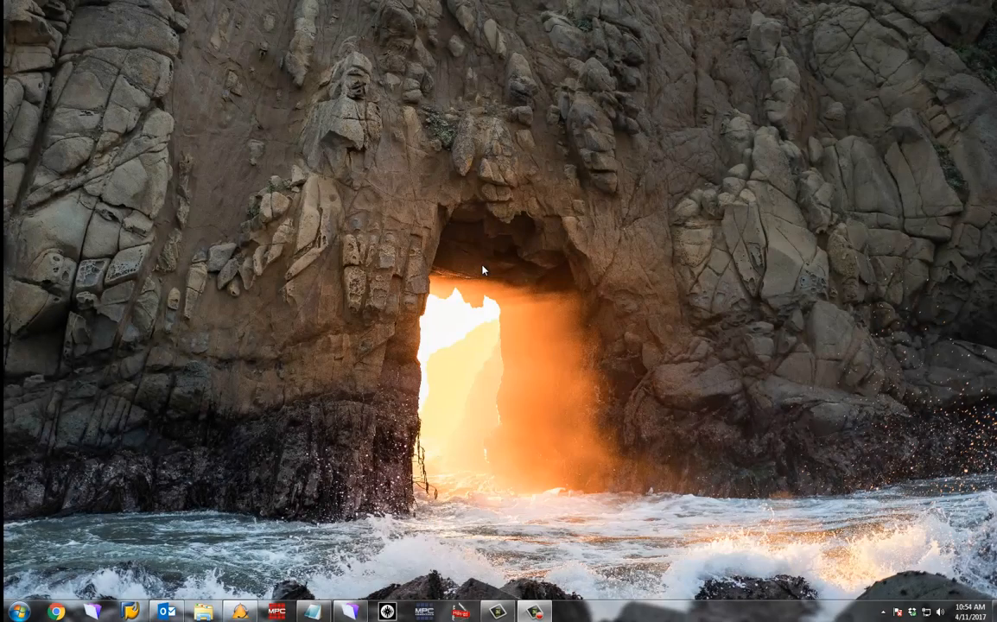
pyautogui.moveTo(55, 601)
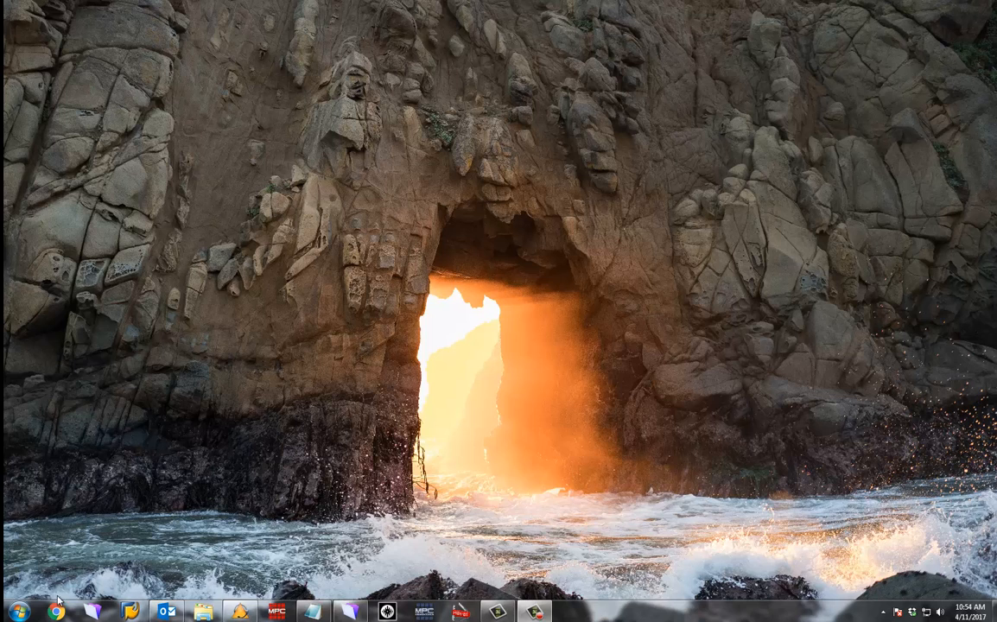
# Step: Launch the web browser, landing on the Akai Professional homepage
pyautogui.click(55, 612)
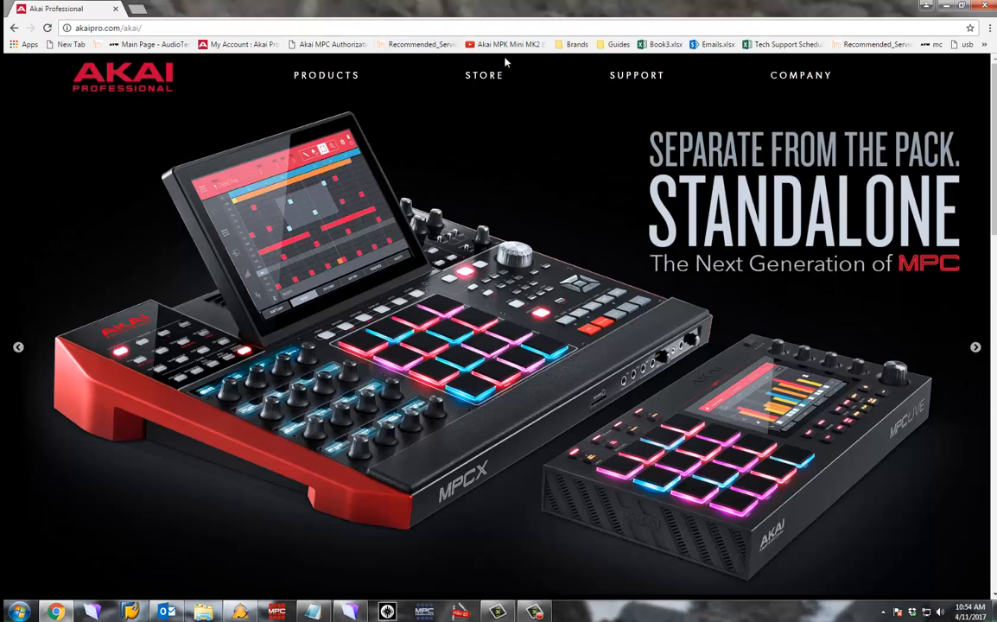
# Step: Sign in to the Akai Professional account via Support > My Account > Login
pyautogui.click(638, 74)
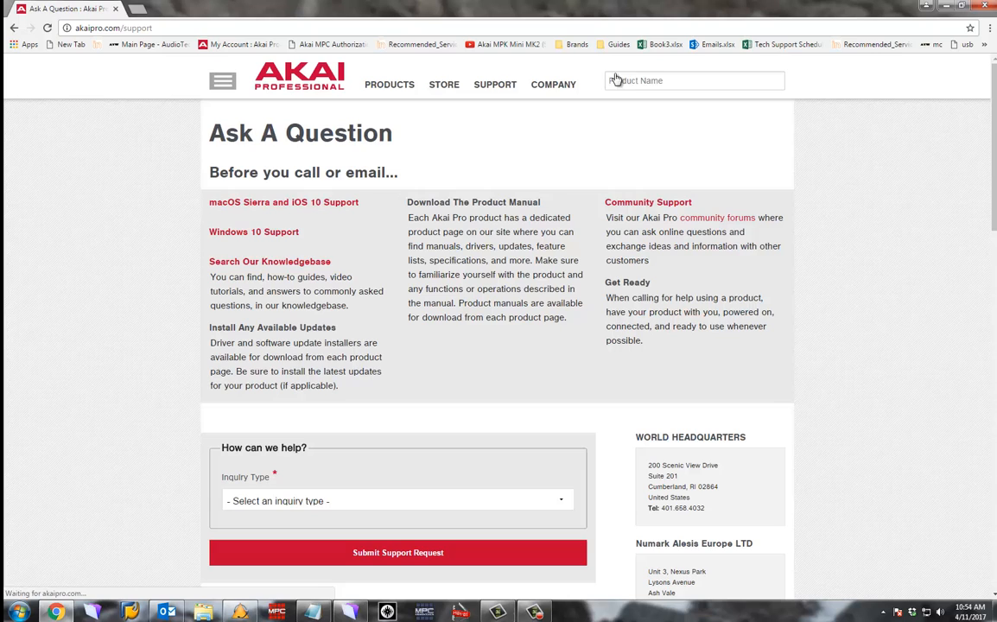
pyautogui.click(494, 83)
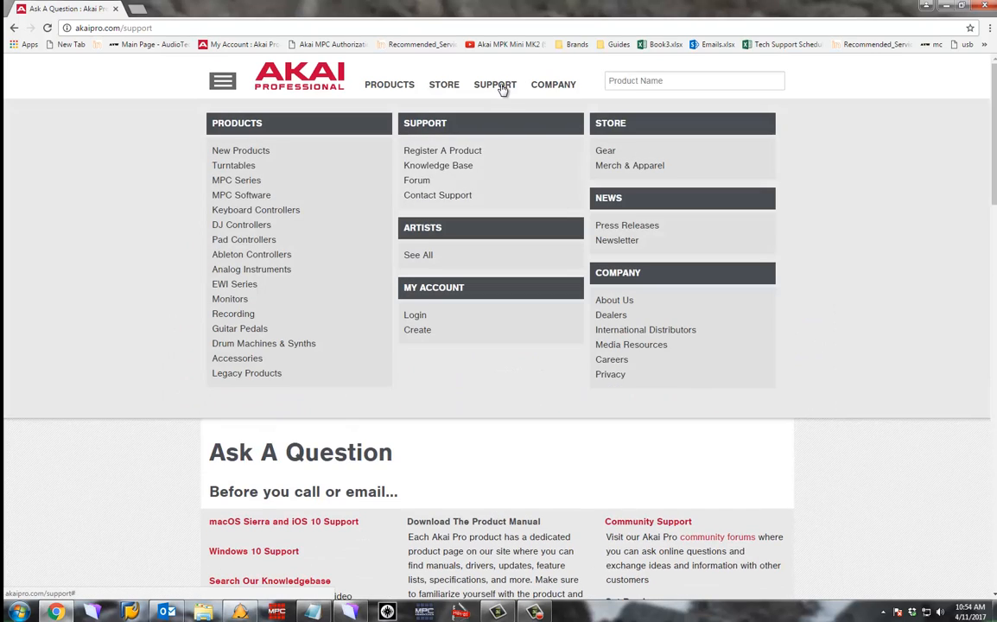
pyautogui.moveTo(418, 328)
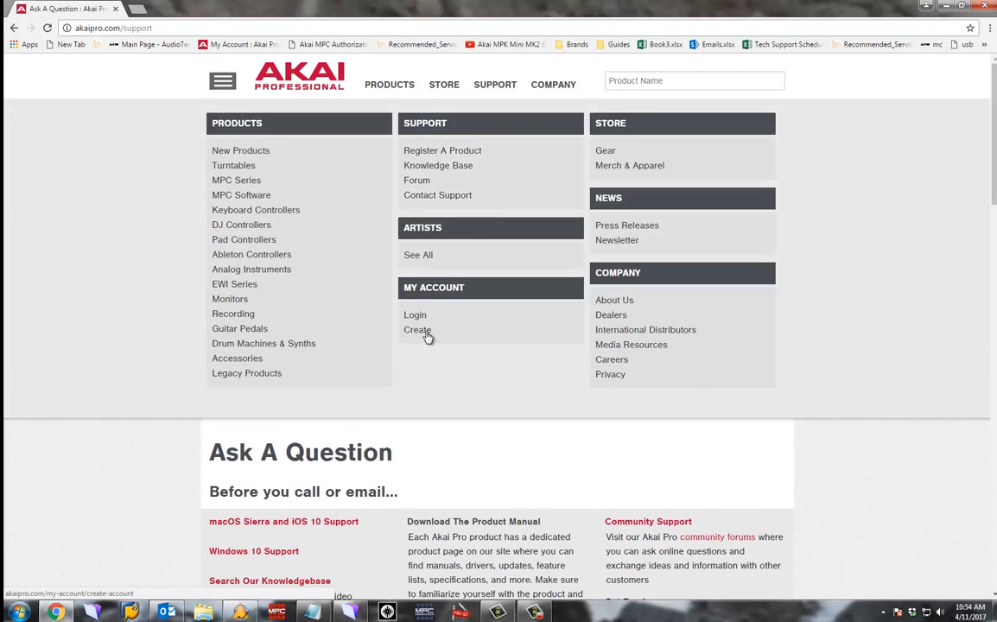
pyautogui.moveTo(415, 314)
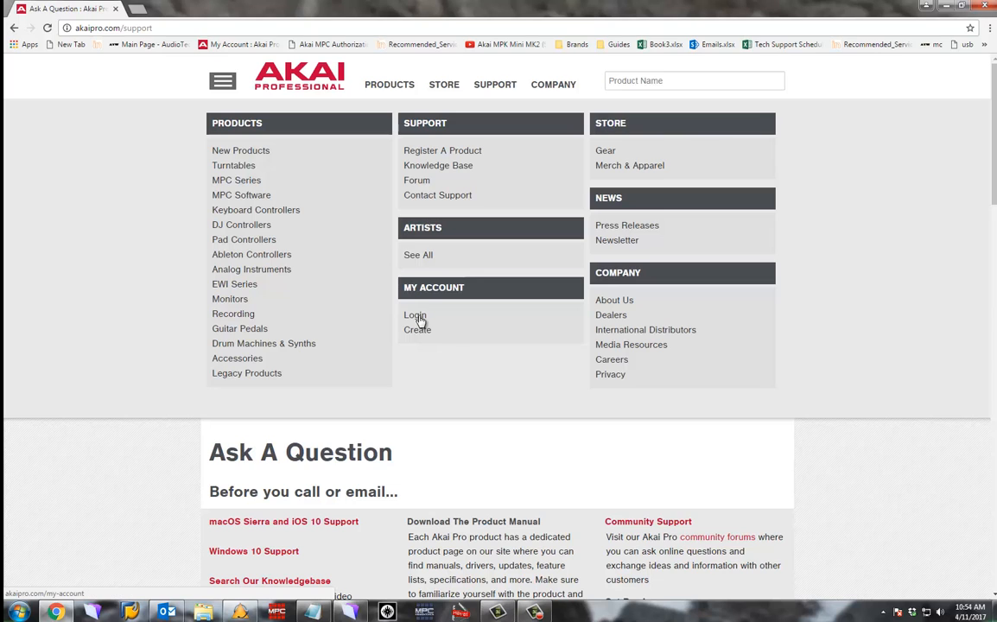
pyautogui.click(415, 314)
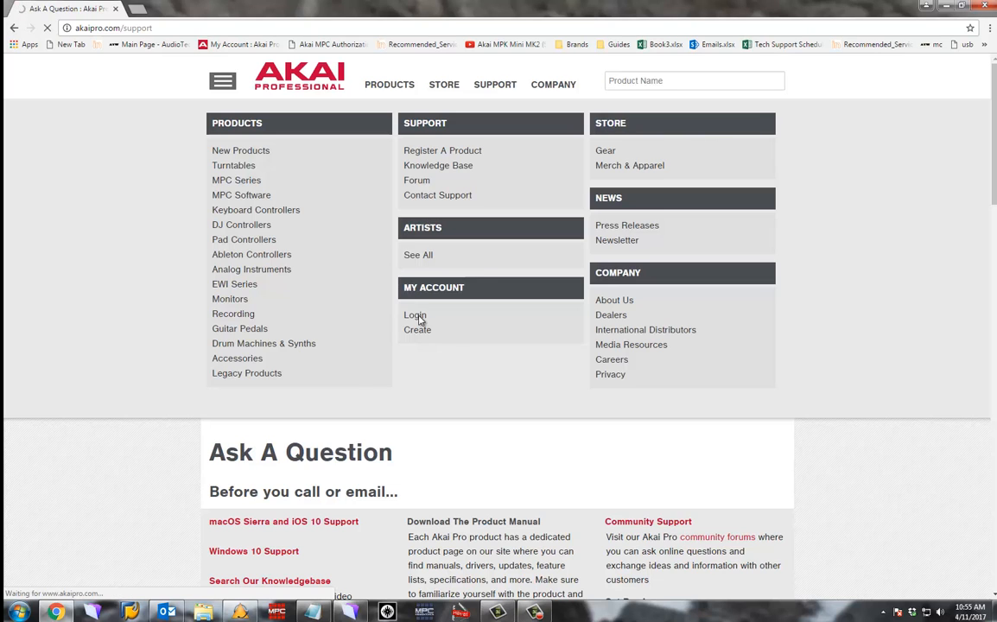
pyautogui.click(415, 314)
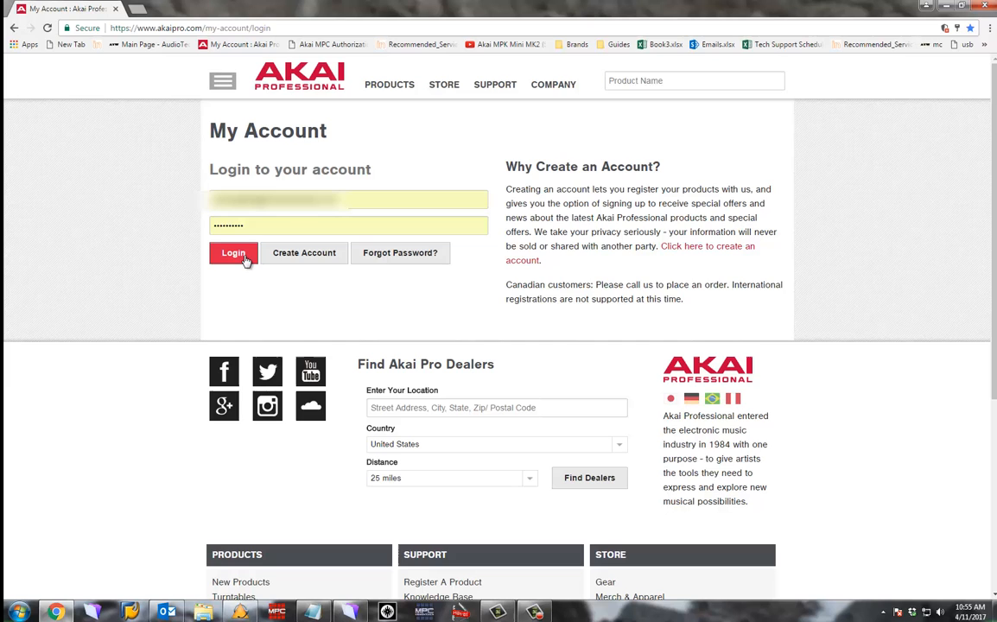
pyautogui.click(233, 252)
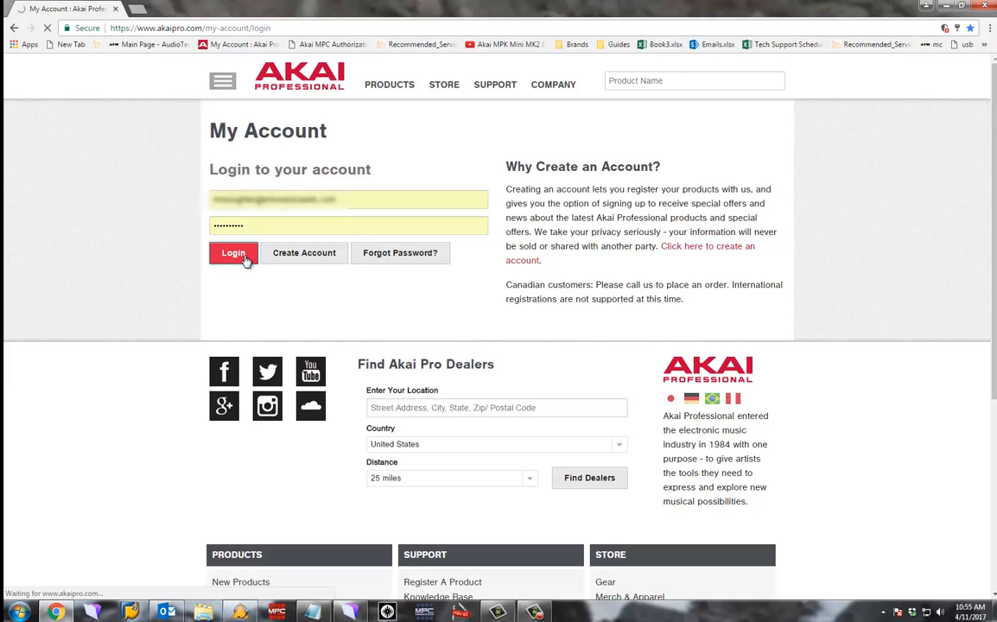
pyautogui.click(233, 252)
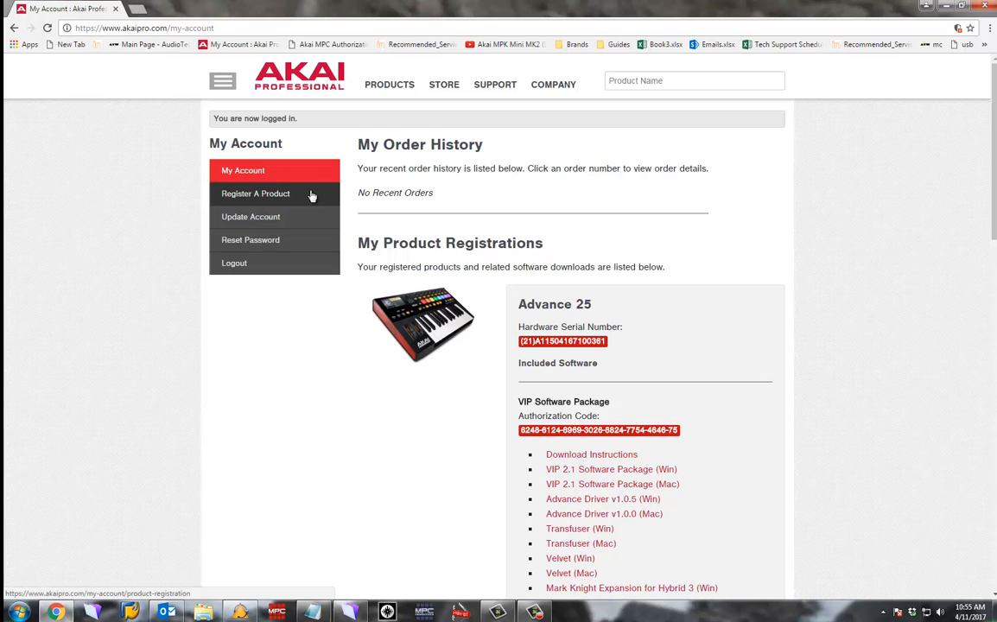
pyautogui.moveTo(746, 301)
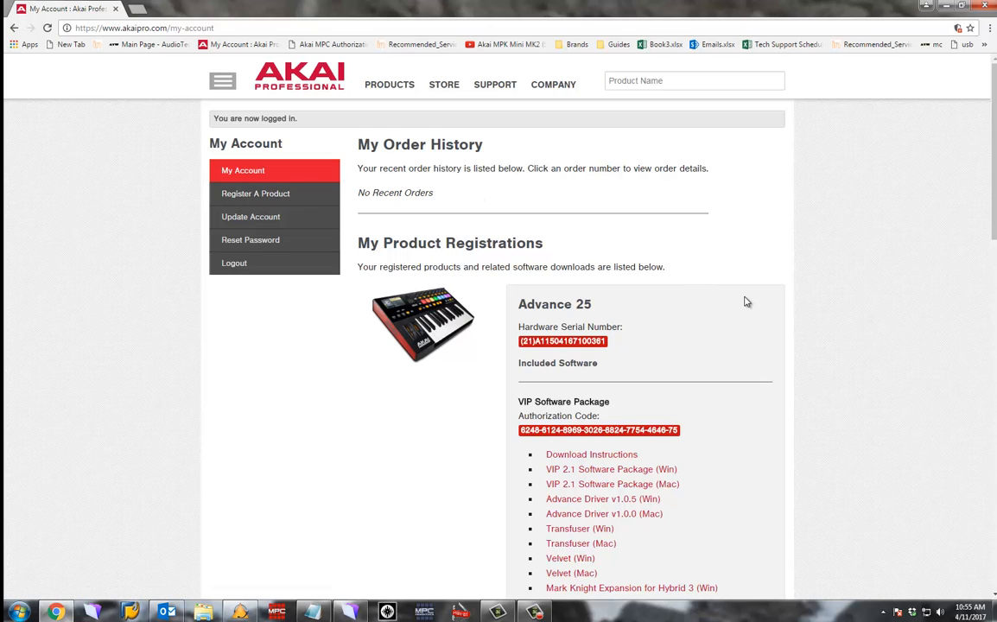
# Step: Download the VIP 2.1 Software Package (Win) from Product Registrations and show the downloads list
pyautogui.scroll(-3)
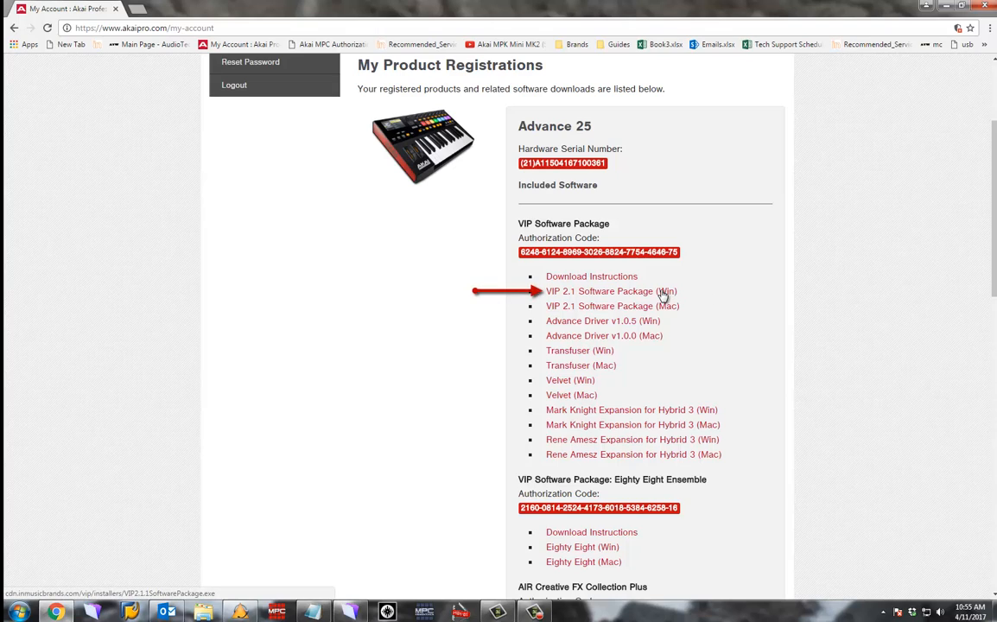
pyautogui.click(610, 290)
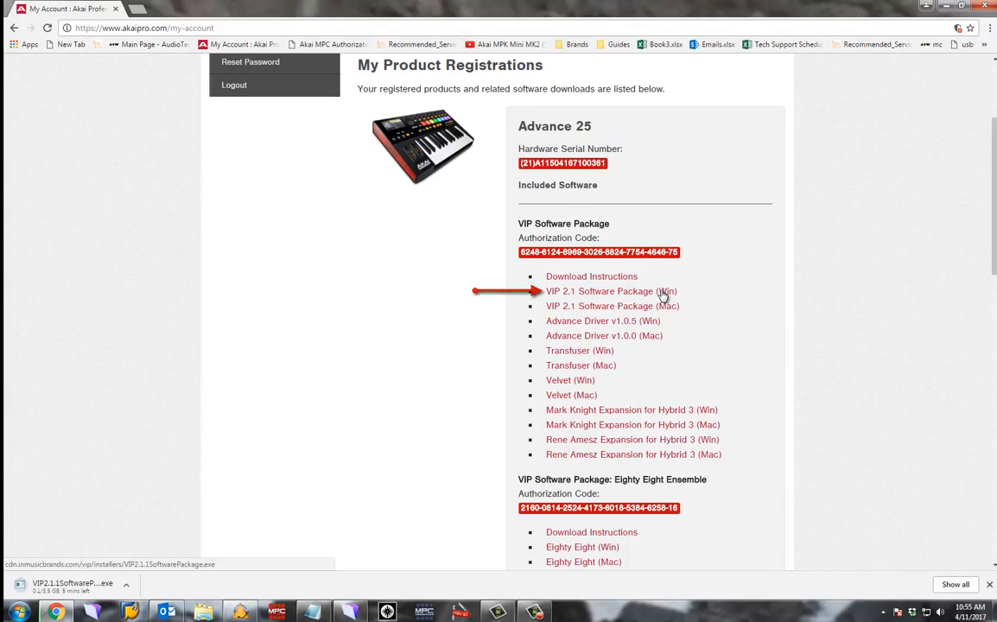
pyautogui.click(608, 291)
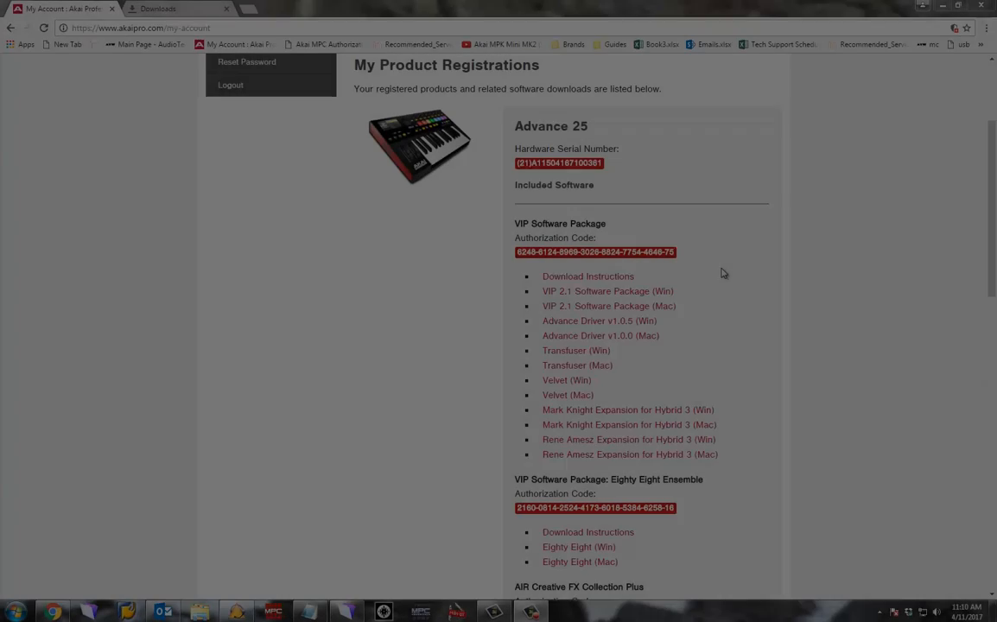
# Step: Move the installer to the desktop, run the extractor and dismiss the cannot-find-file error
pyautogui.moveTo(545, 252); pyautogui.dragTo(678, 252)
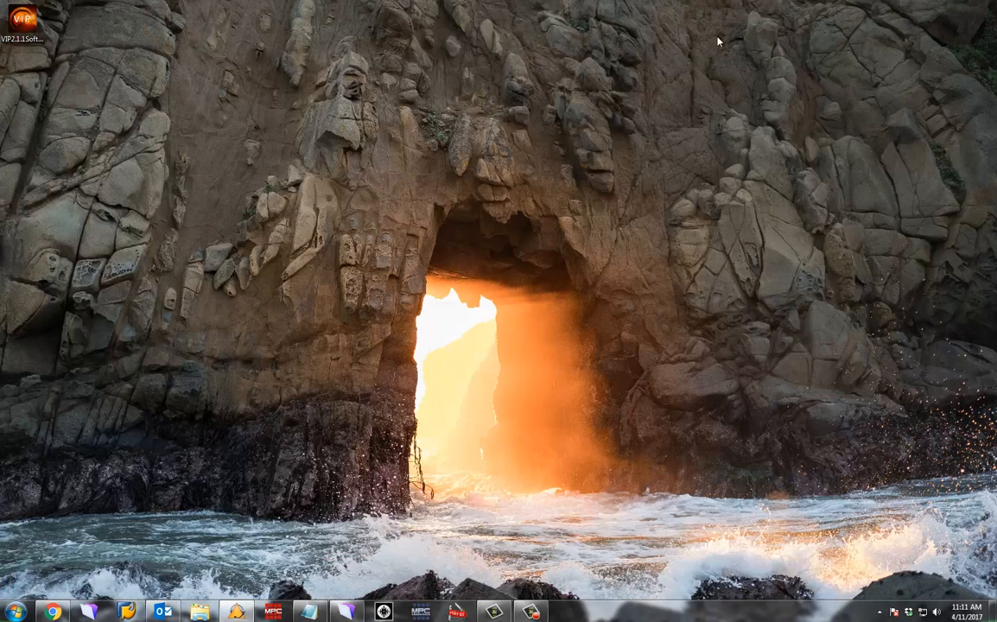
pyautogui.doubleClick(24, 18)
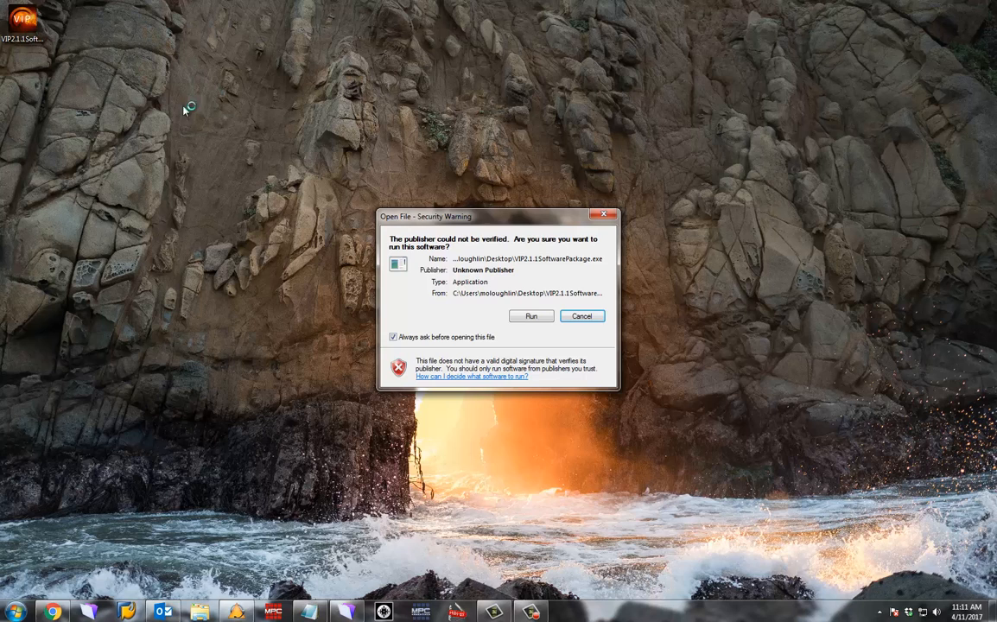
pyautogui.click(530, 315)
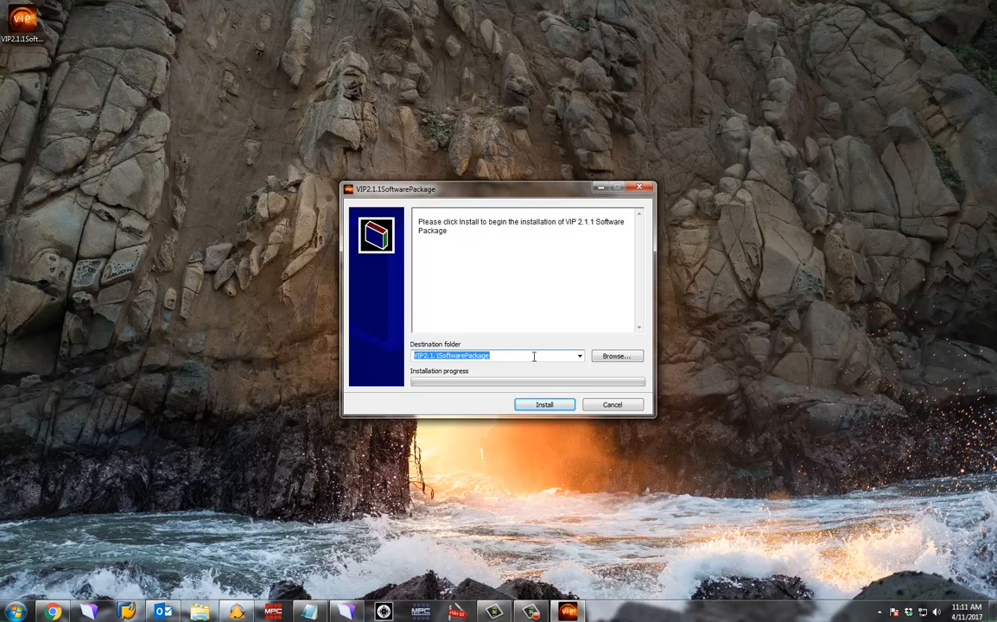
pyautogui.click(544, 405)
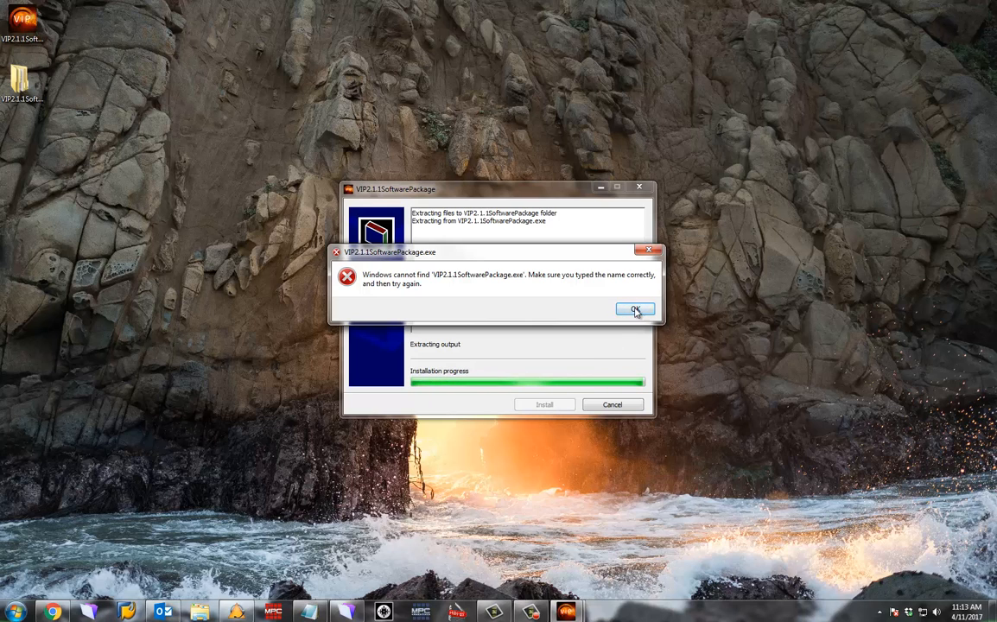
pyautogui.click(636, 311)
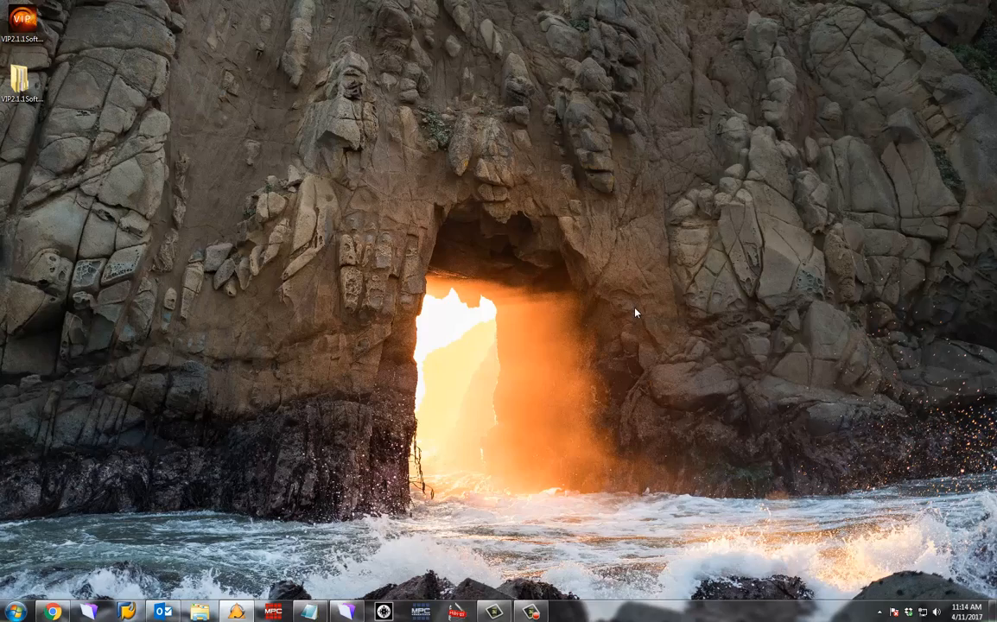
pyautogui.moveTo(491, 282)
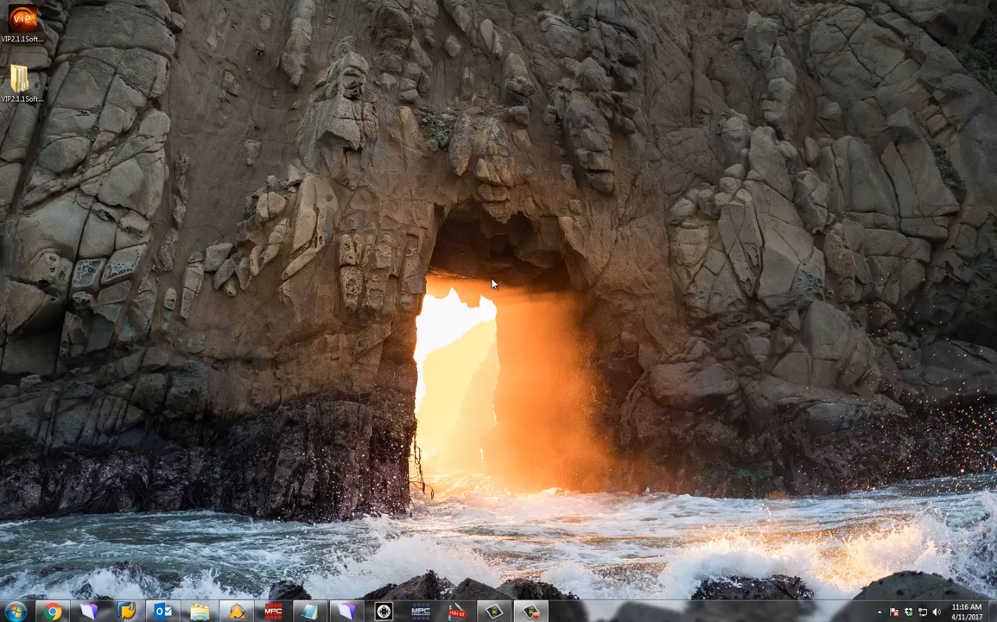
# Step: Launch VIP2.1.1SoftwarePackage.exe from the extracted output folder
pyautogui.doubleClick(21, 78)
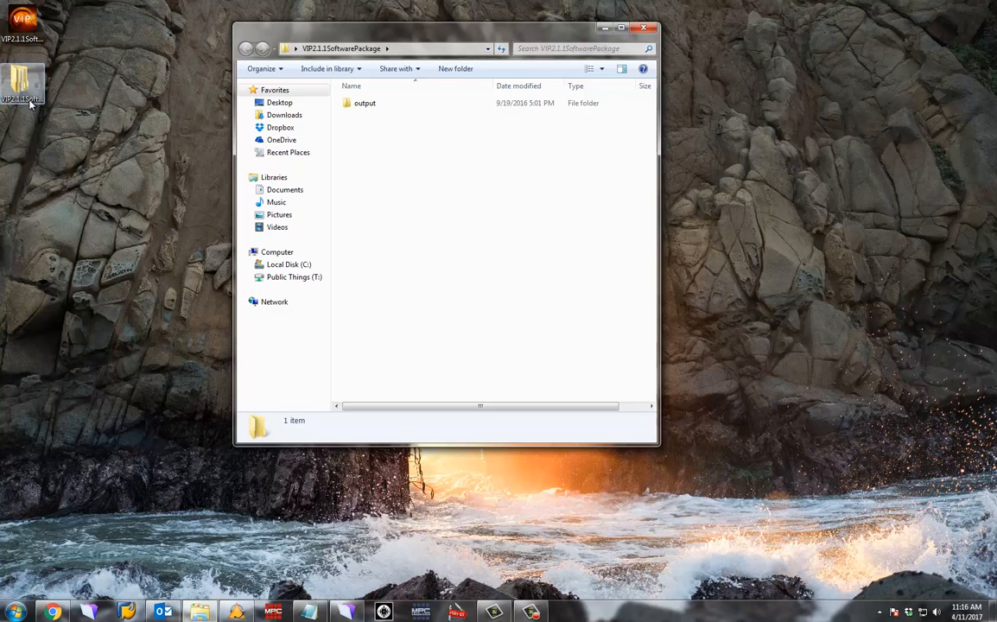
pyautogui.doubleClick(365, 103)
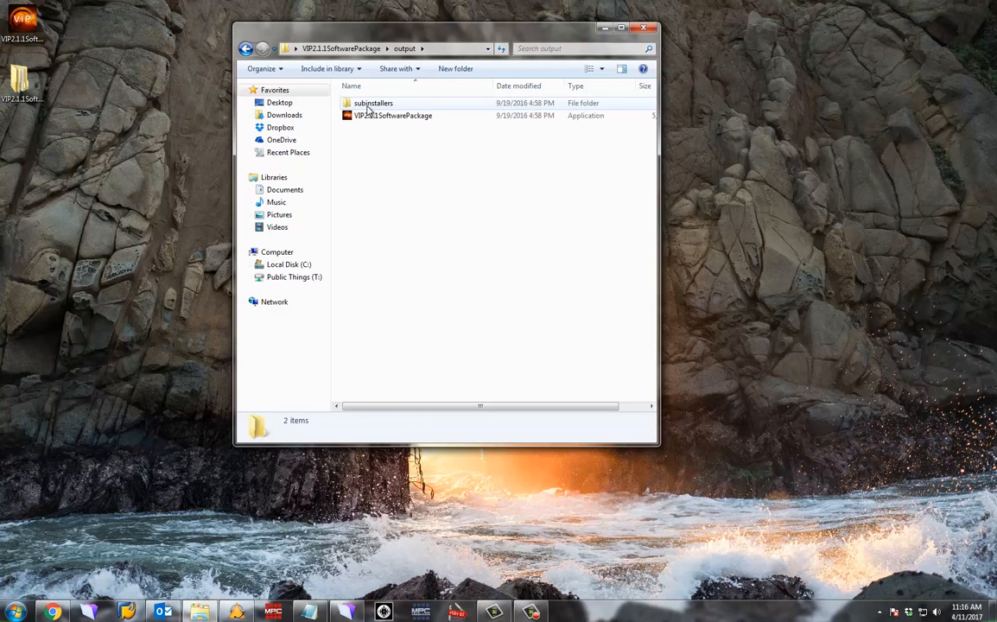
pyautogui.click(392, 114)
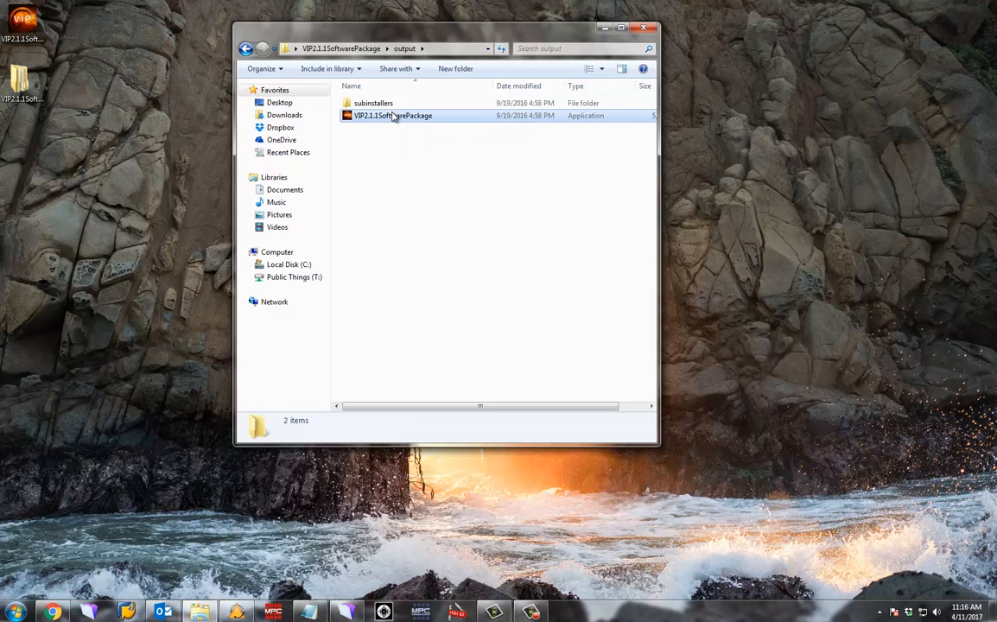
pyautogui.doubleClick(392, 114)
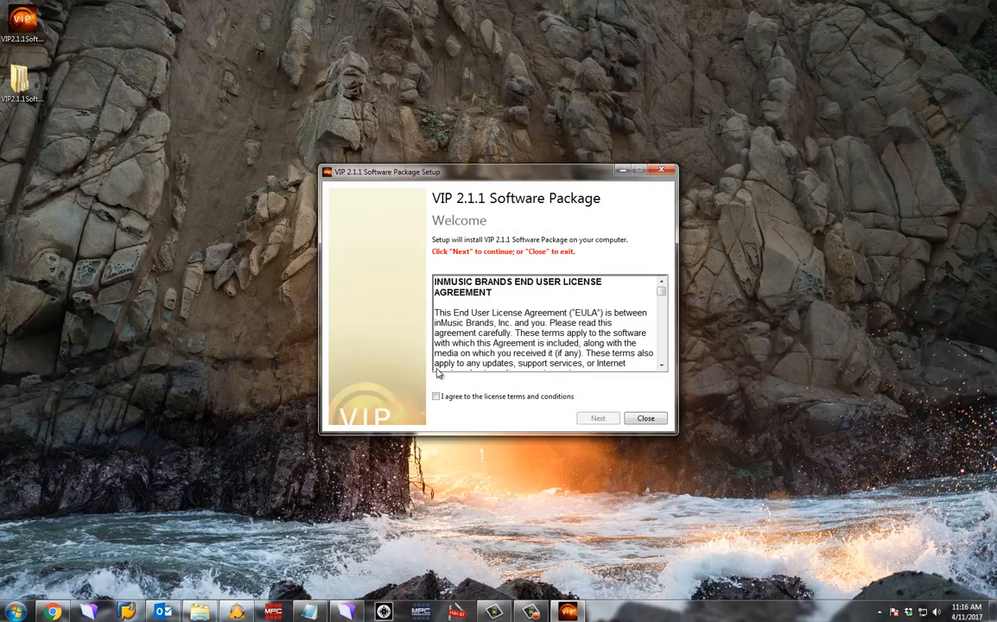
# Step: Accept the license, install with the default plug-in options and restart the computer
pyautogui.click(437, 395)
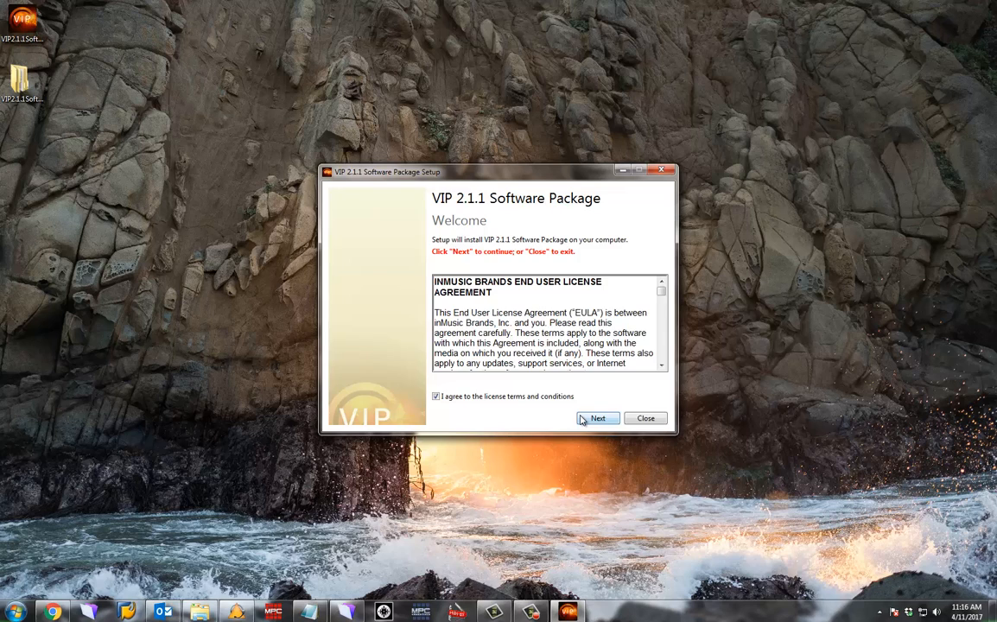
pyautogui.click(598, 418)
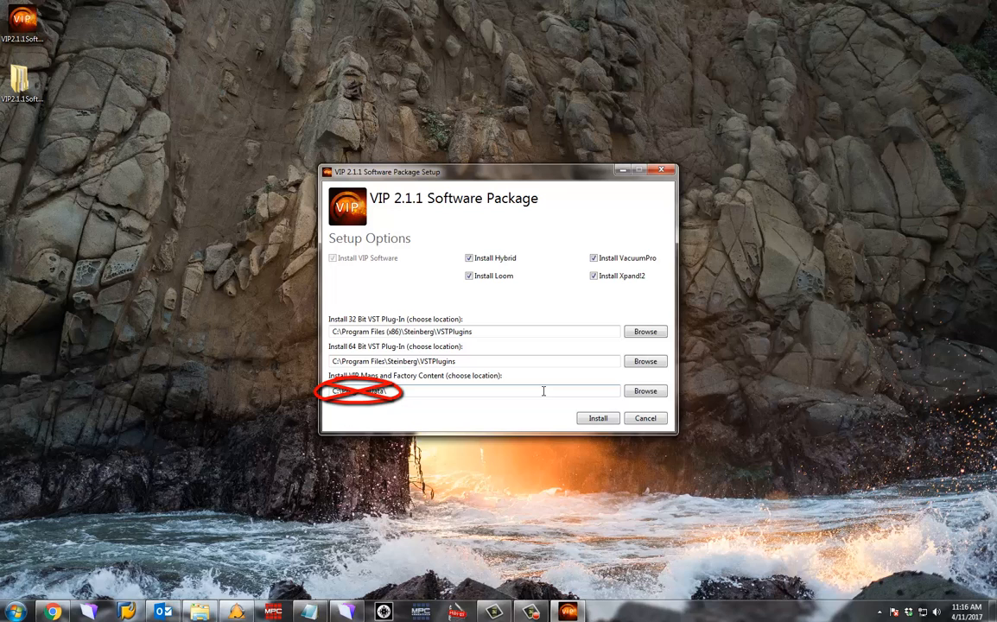
pyautogui.click(598, 418)
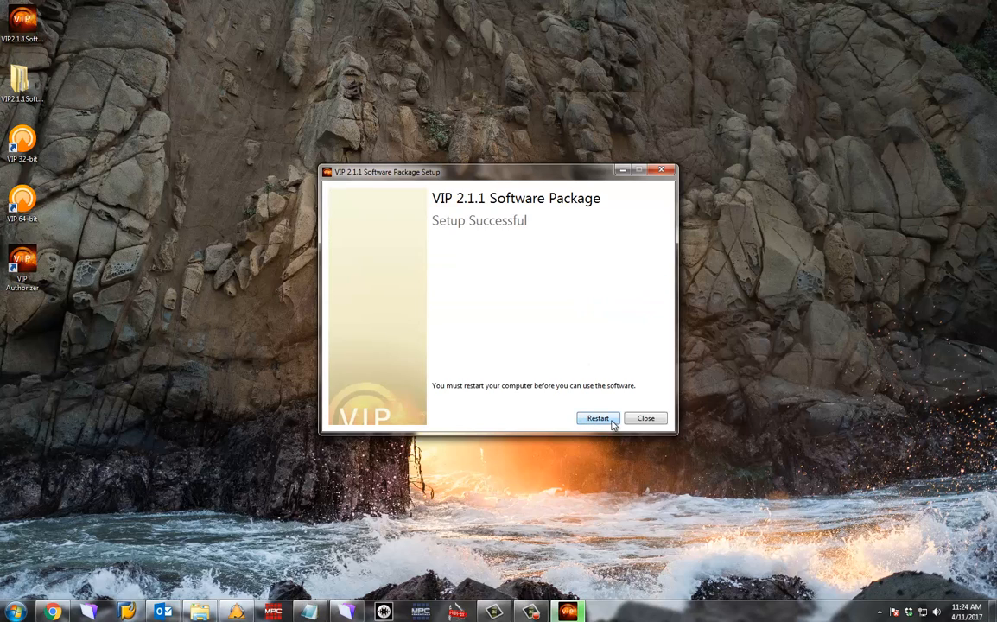
pyautogui.click(647, 418)
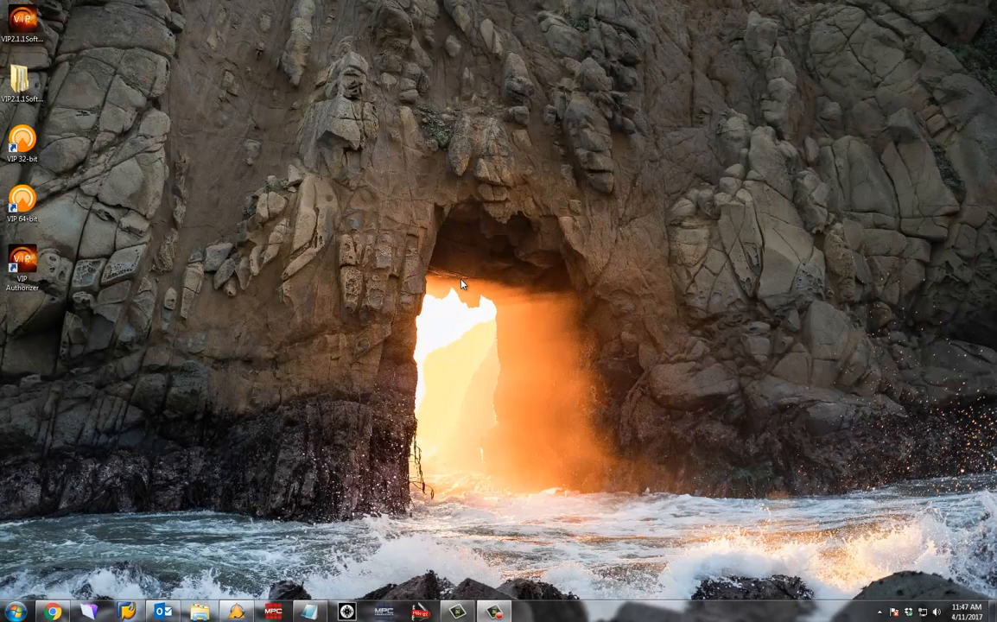
pyautogui.moveTo(70, 273)
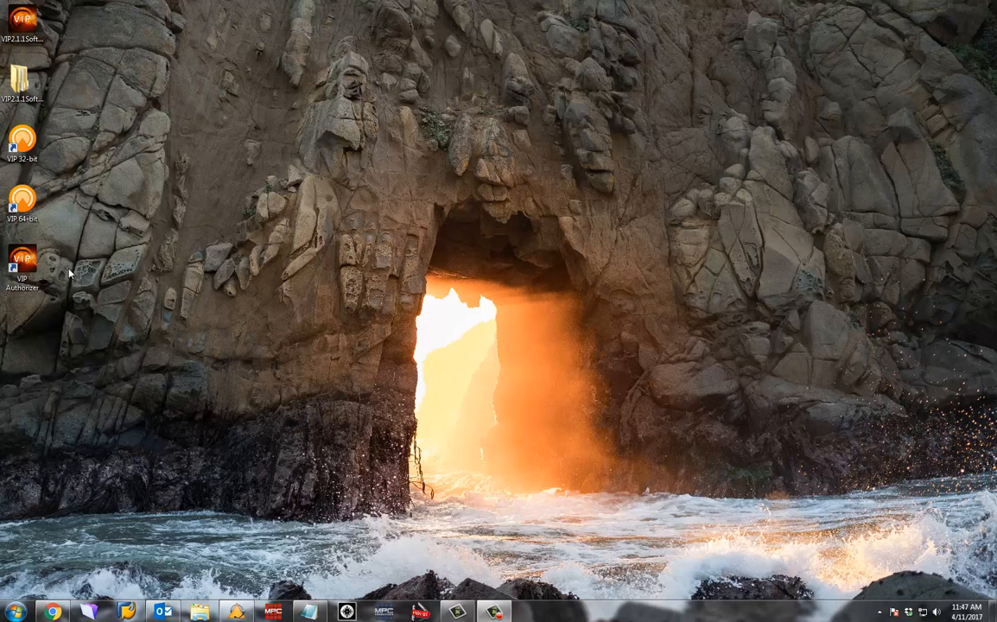
# Step: Launch VIP Software Activation and submit the pasted activation code
pyautogui.click(22, 263)
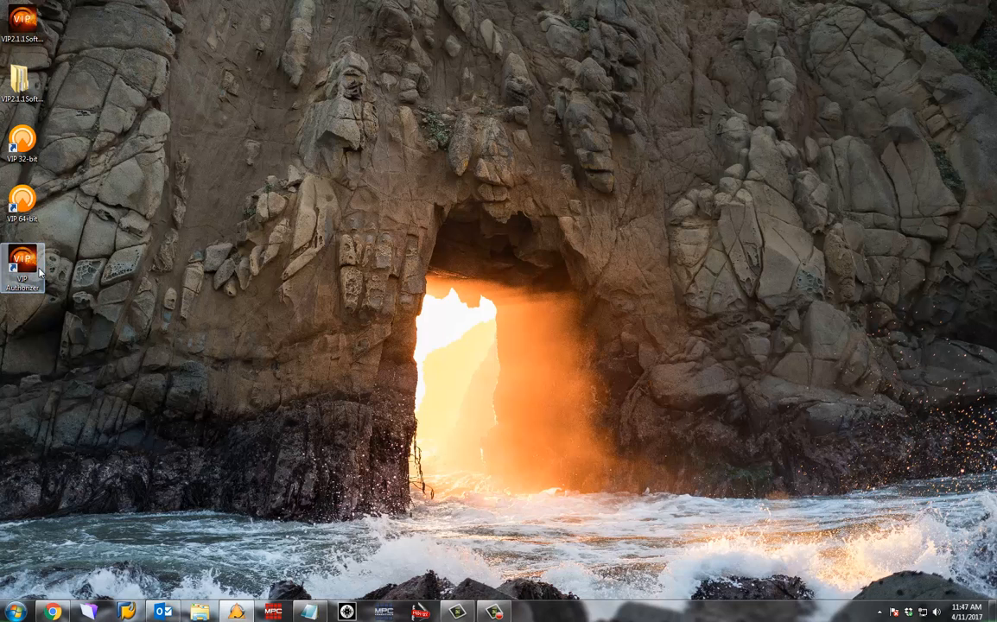
pyautogui.doubleClick(23, 262)
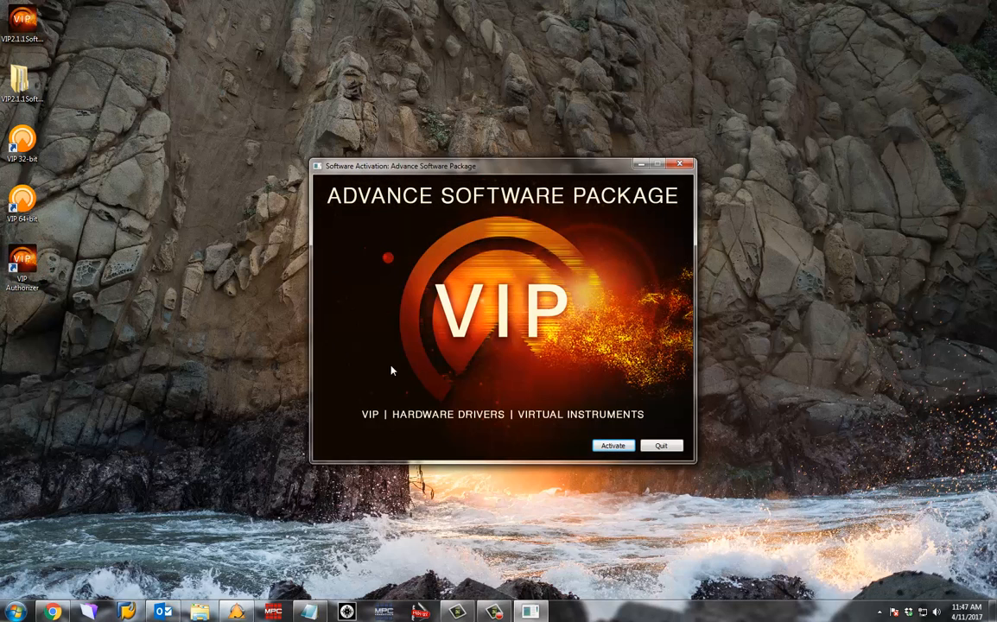
pyautogui.click(612, 446)
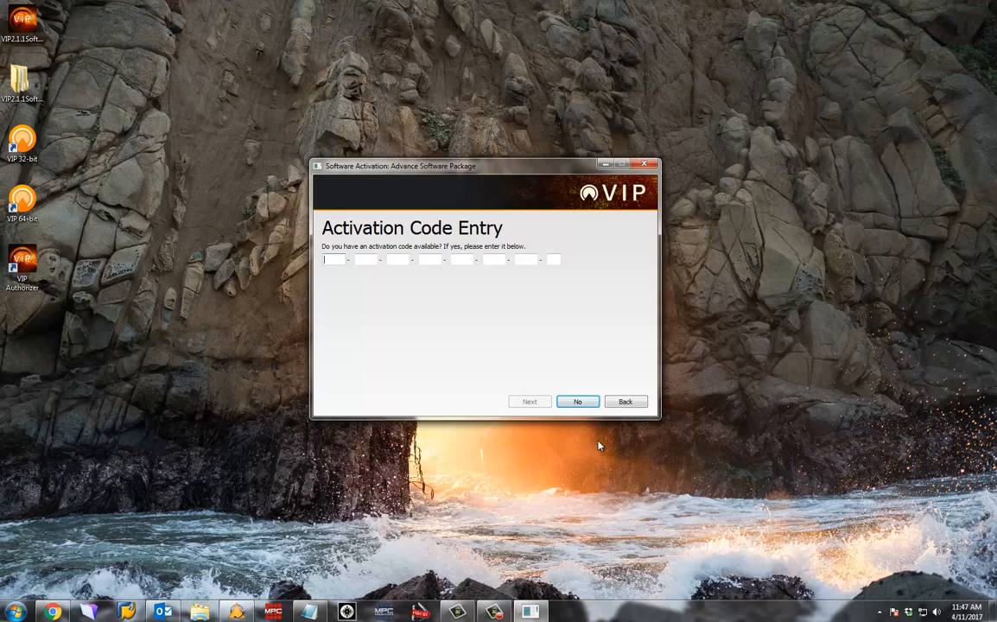
pyautogui.moveTo(328, 599)
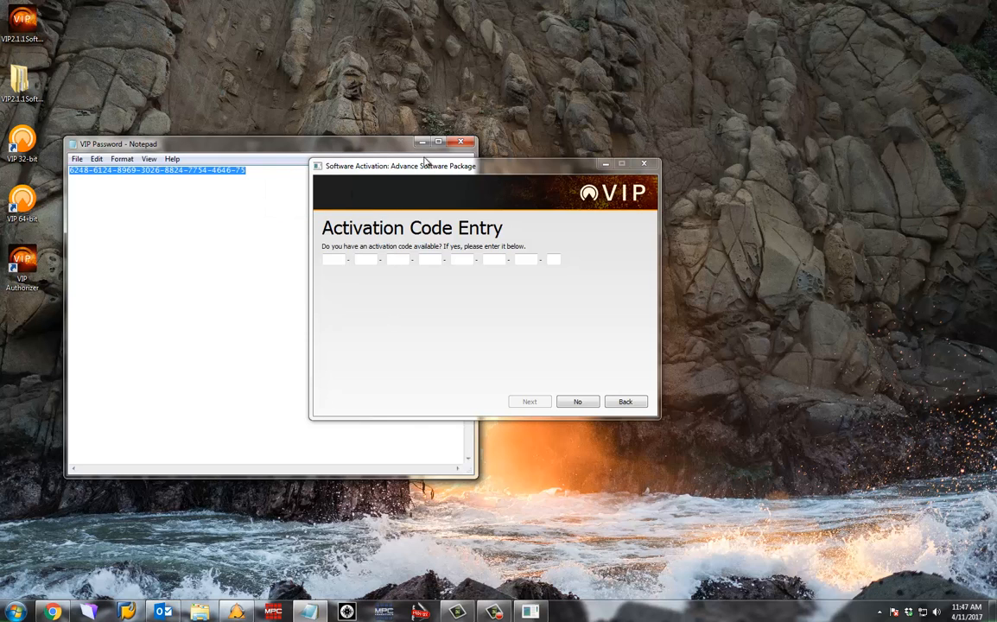
pyautogui.rightClick(335, 260)
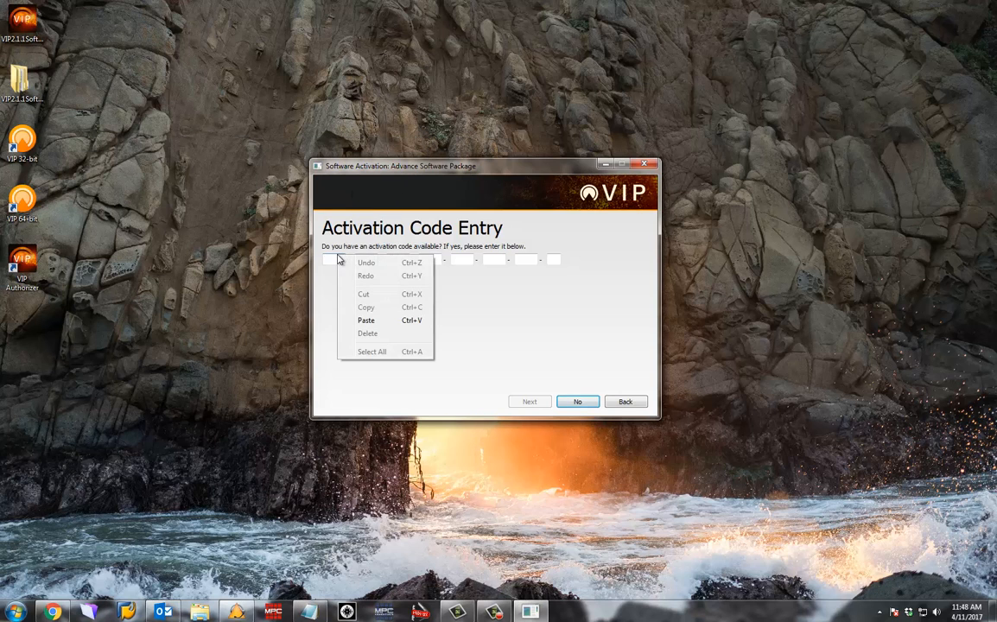
pyautogui.click(366, 320)
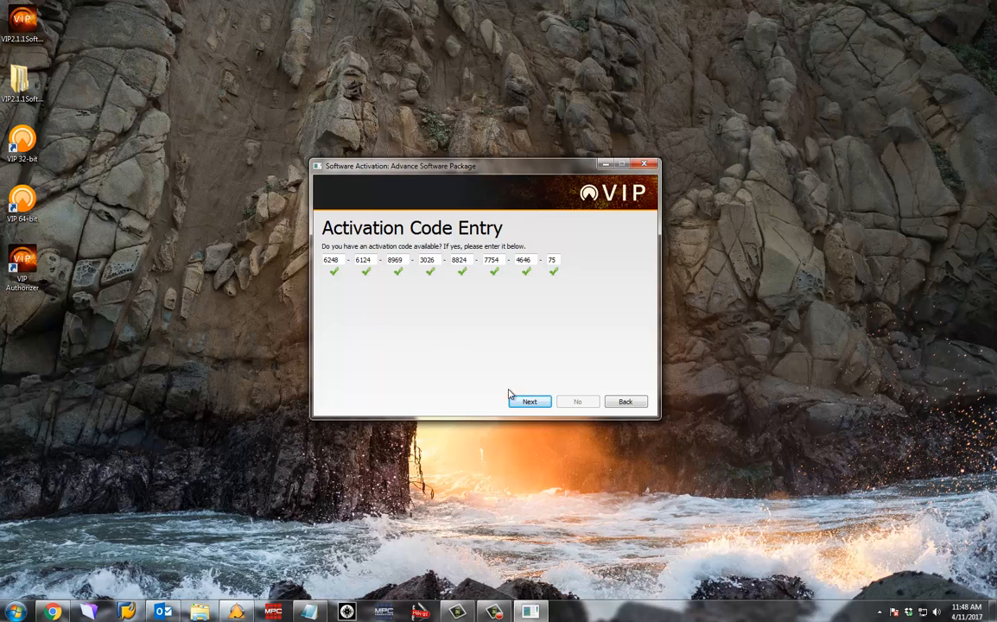
pyautogui.click(528, 400)
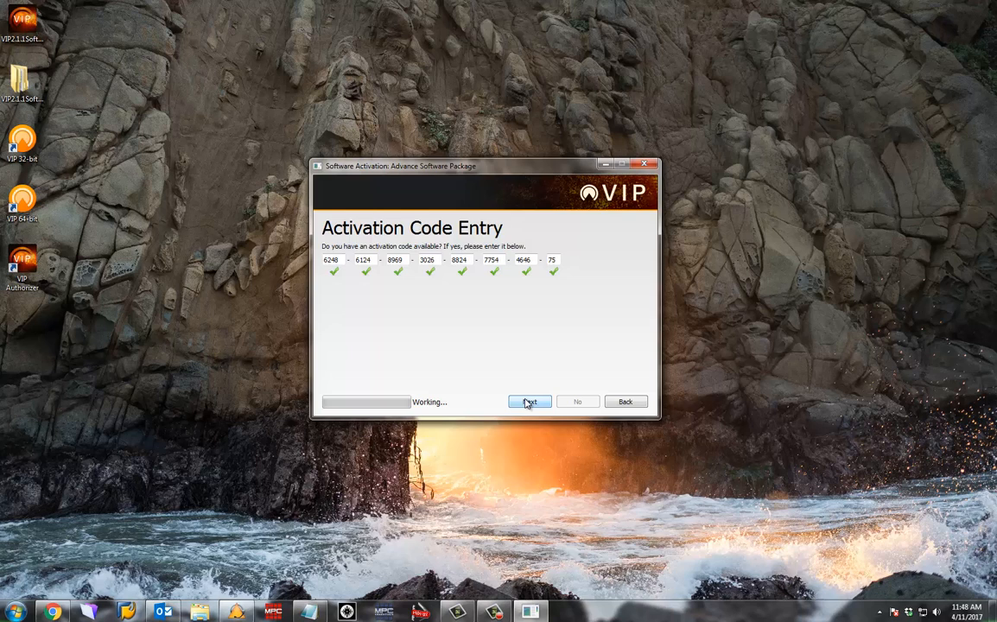
pyautogui.click(528, 401)
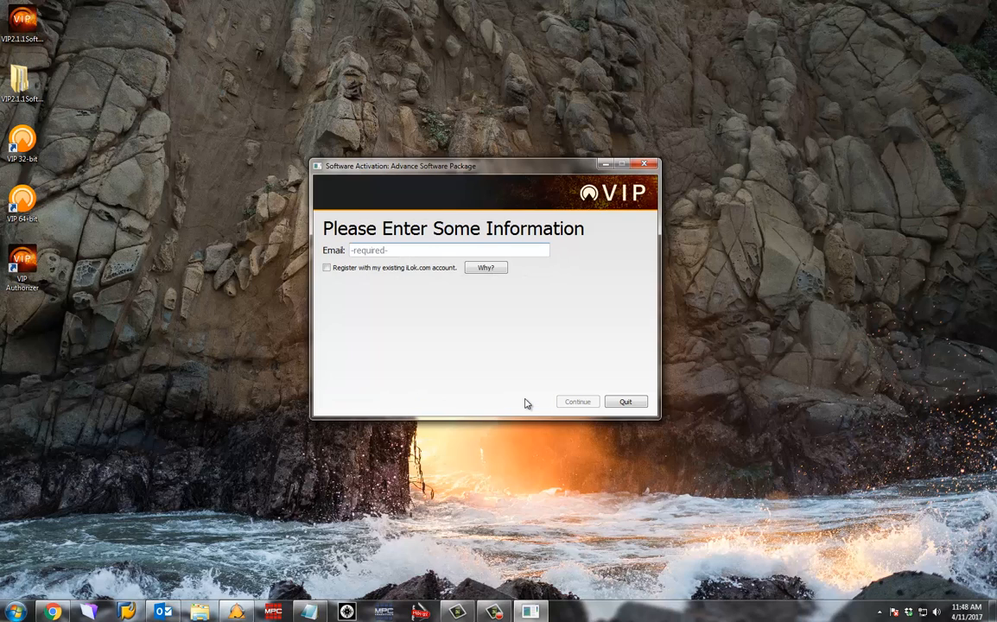
pyautogui.click(439, 250)
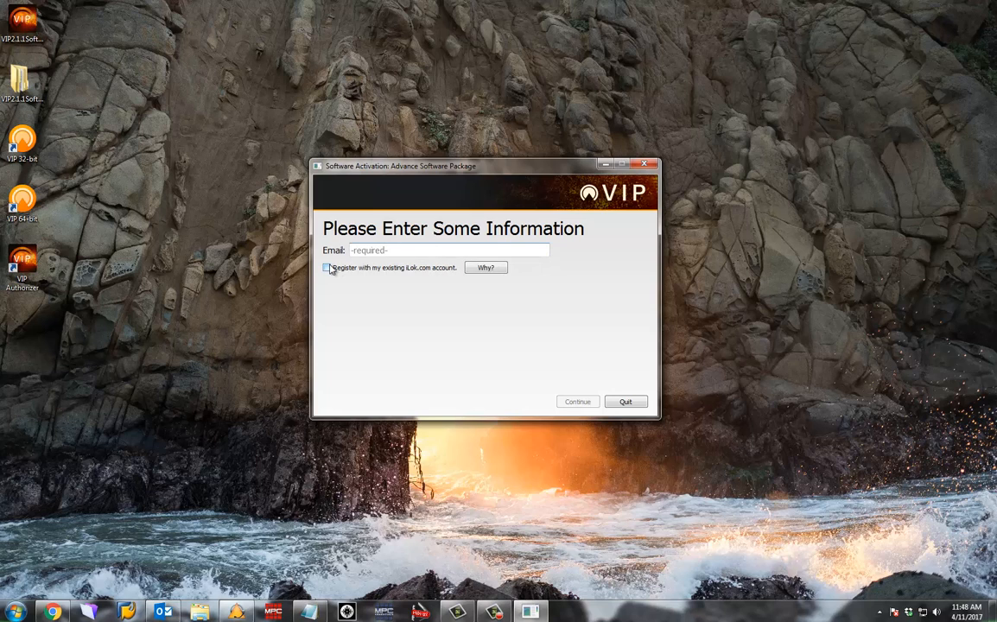
# Step: Register with an existing iLok account and submit the iLok login for authorization
pyautogui.click(328, 268)
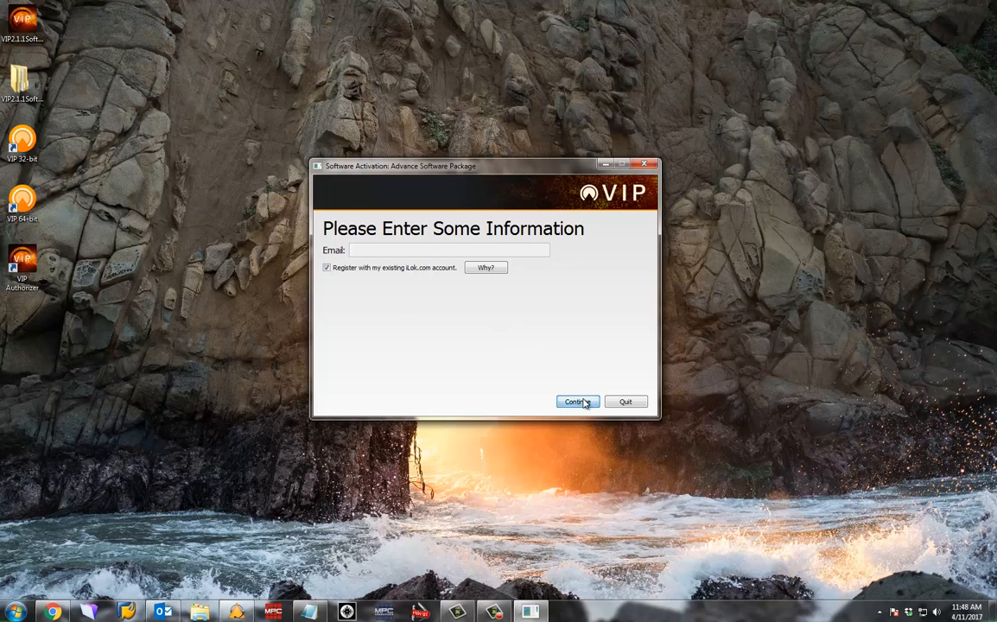
pyautogui.click(575, 400)
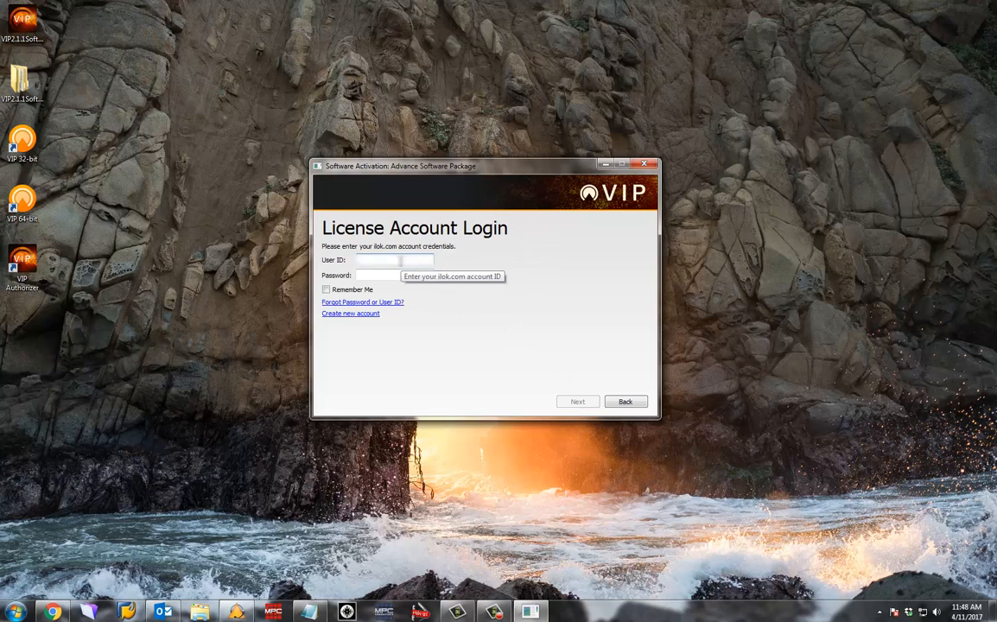
pyautogui.click(577, 401)
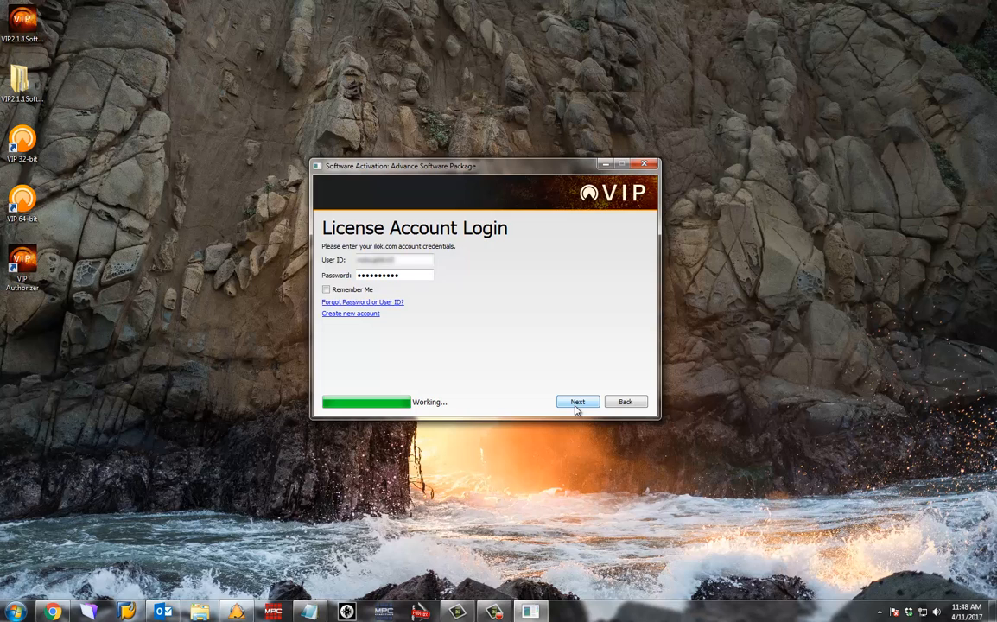
pyautogui.click(577, 401)
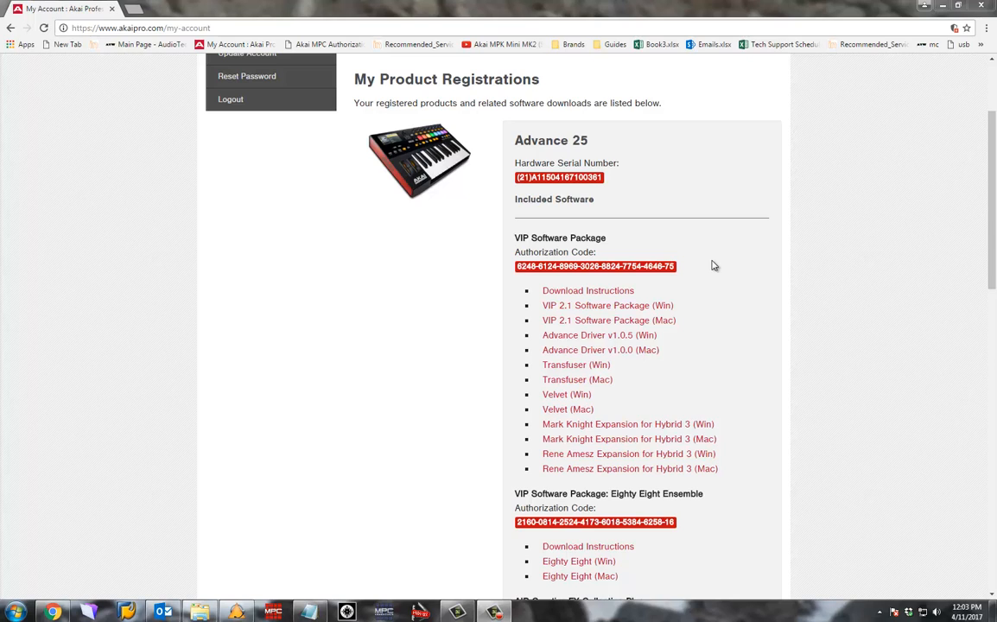
pyautogui.moveTo(637, 306)
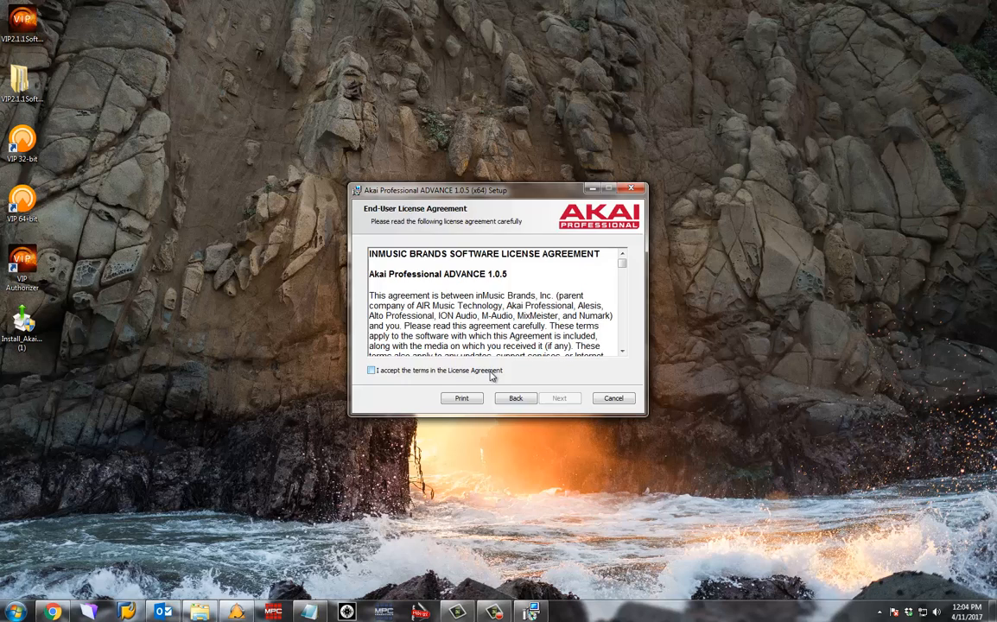
# Step: Accept the ADVANCE 1.0.5 driver license agreement so installation proceeds
pyautogui.click(560, 398)
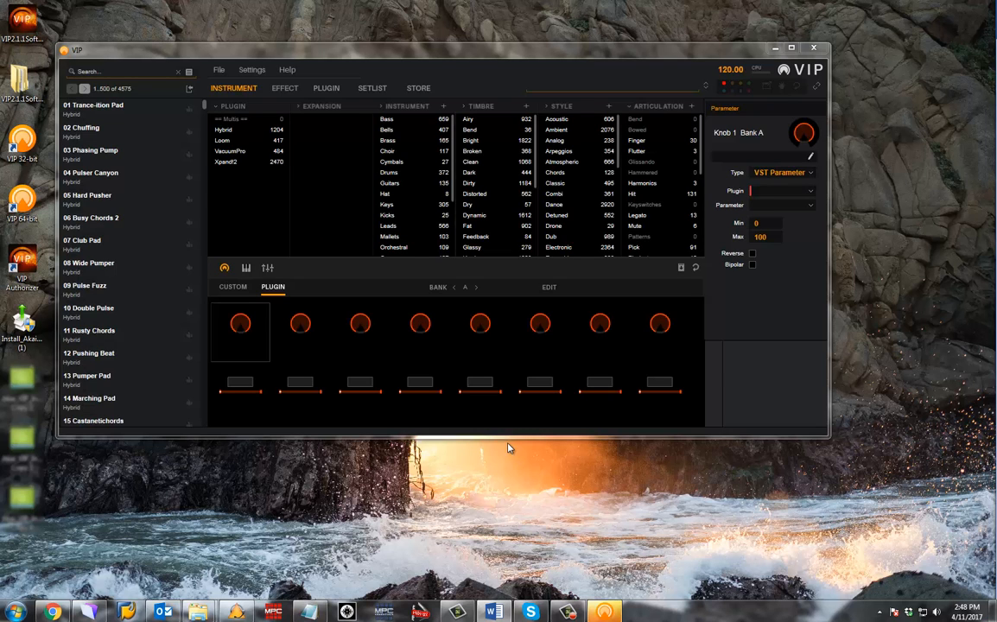
# Step: Load the '01 Trance-ition Pad' patch in VIP
pyautogui.doubleClick(93, 107)
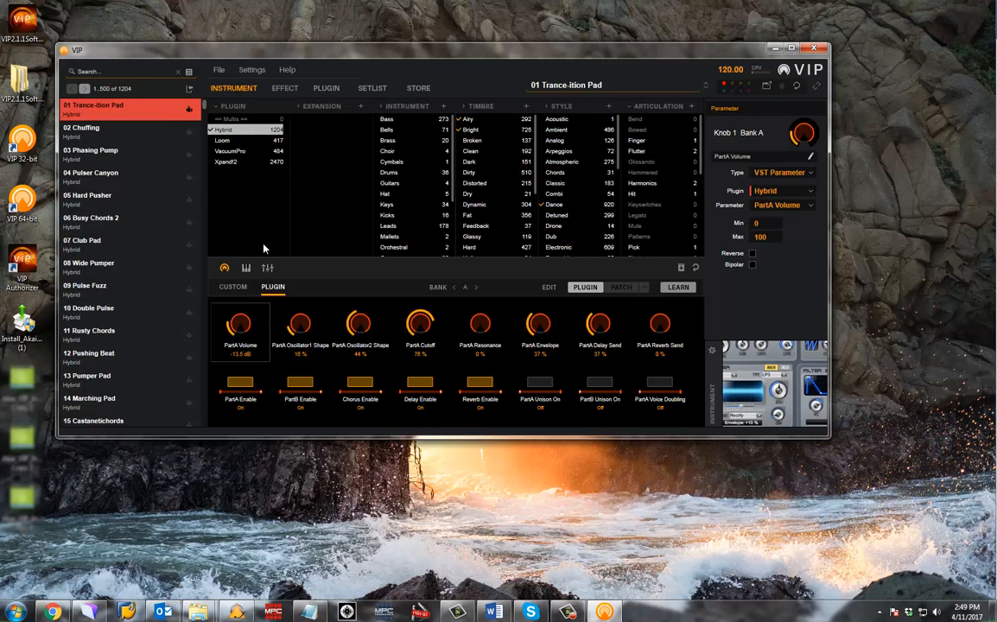